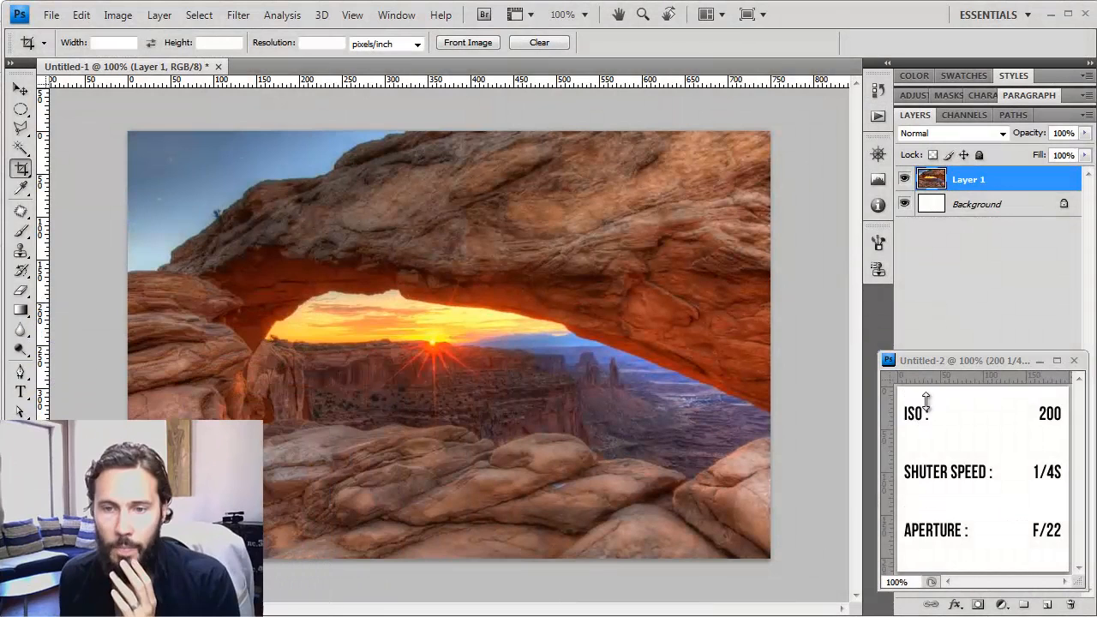
pyautogui.click(16, 90)
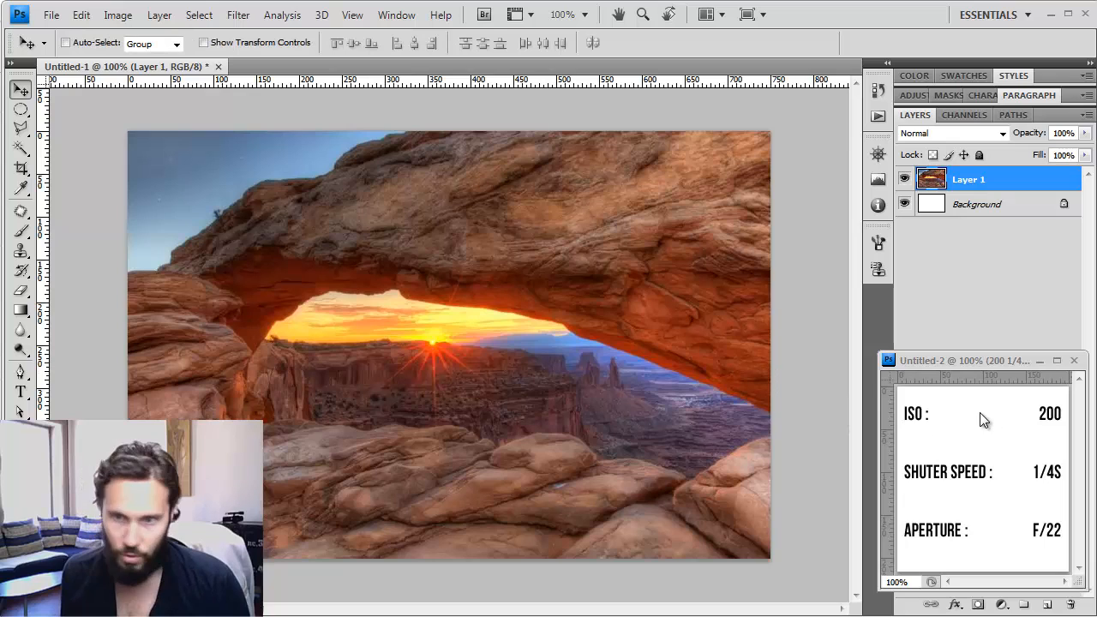
pyautogui.moveTo(934, 428)
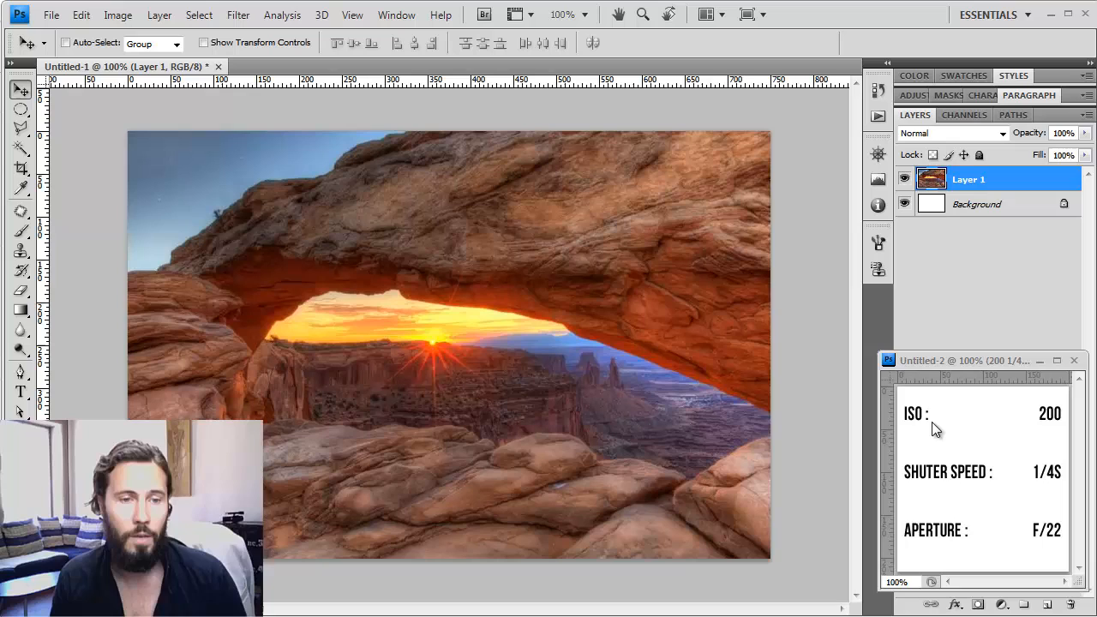
pyautogui.moveTo(726, 319)
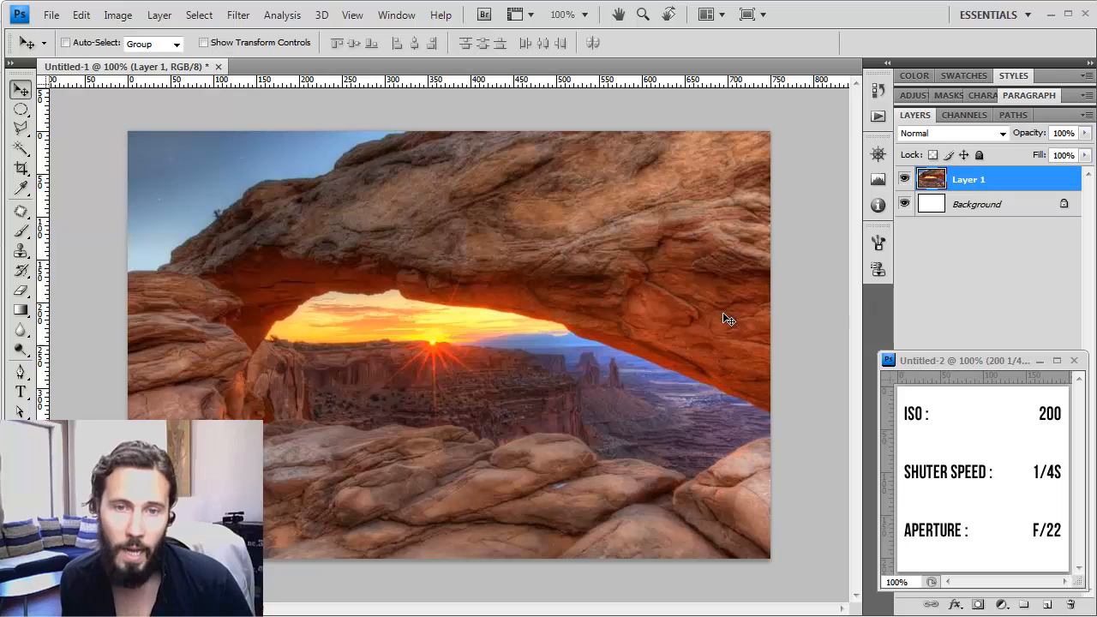
pyautogui.moveTo(275, 287)
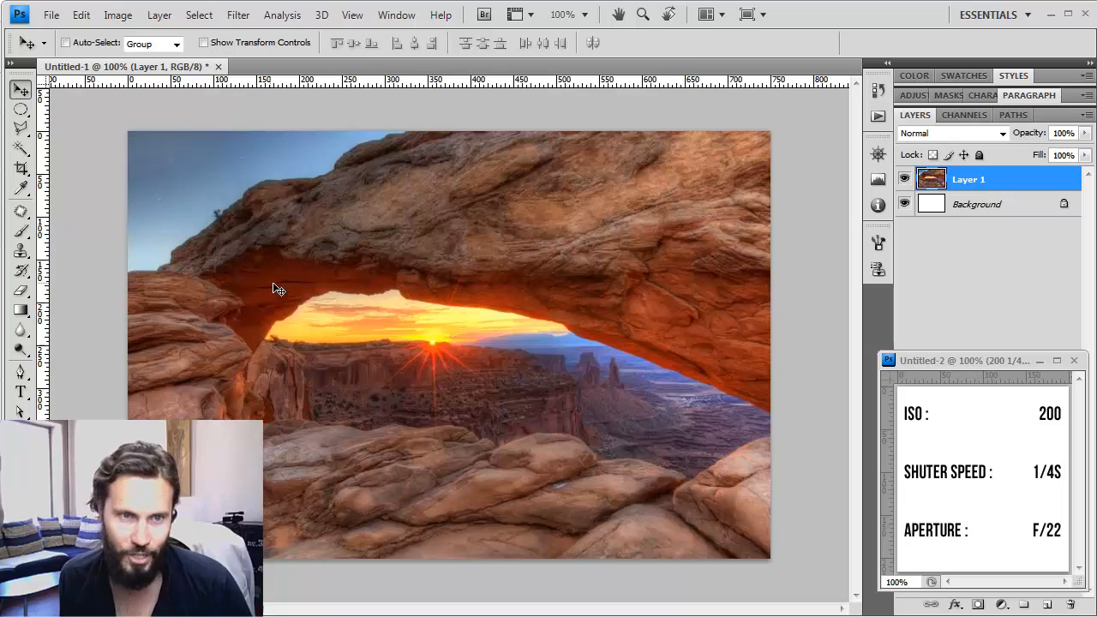
pyautogui.moveTo(208, 404)
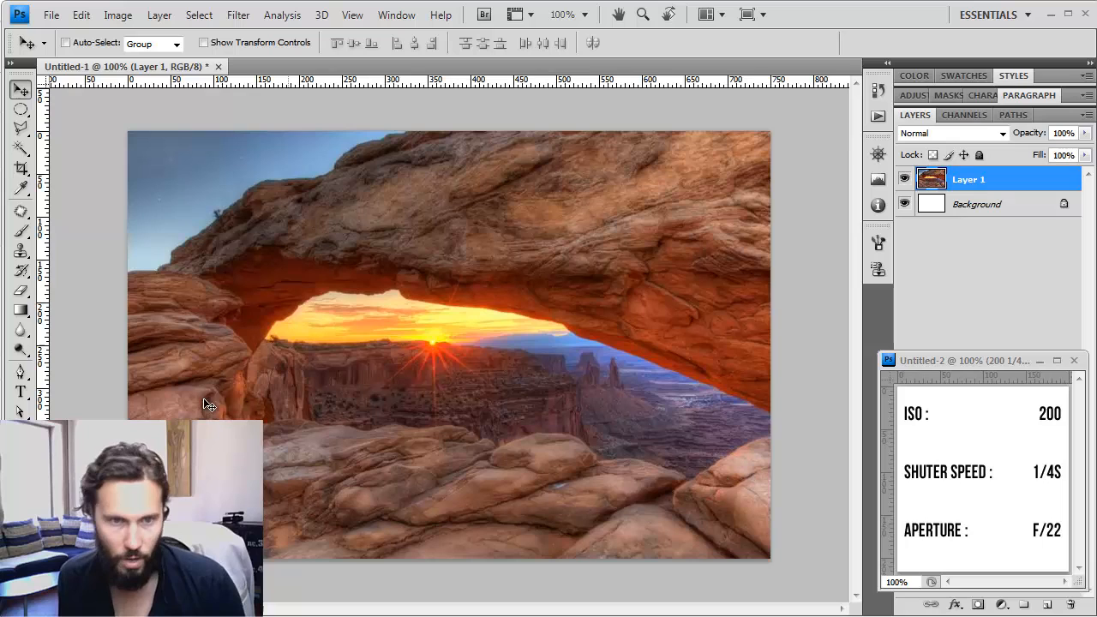
pyautogui.moveTo(422, 298)
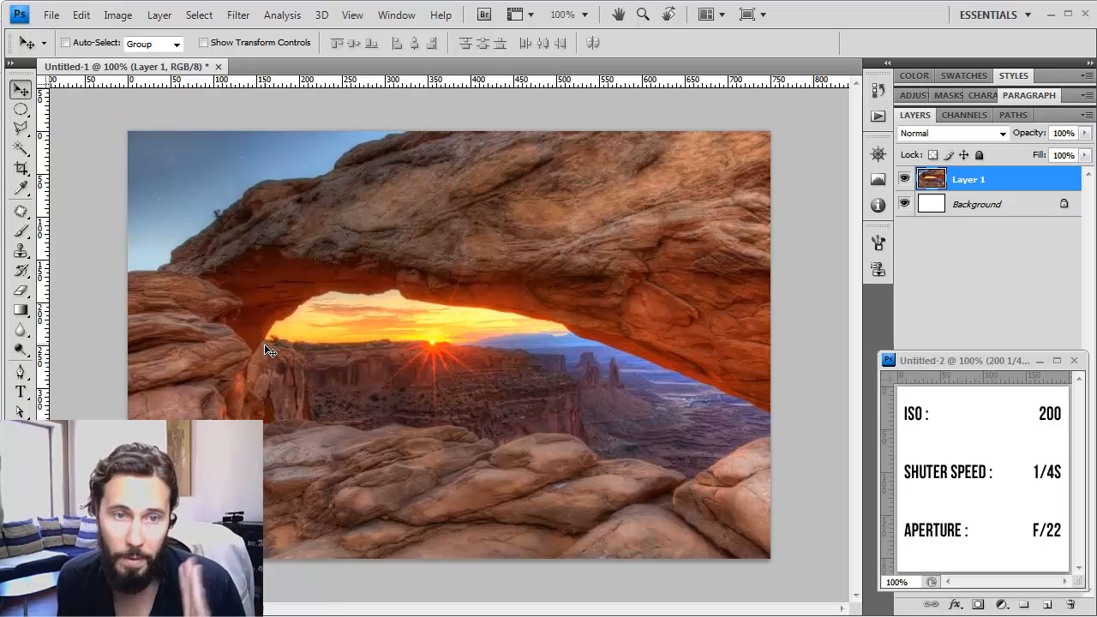
pyautogui.moveTo(279, 346)
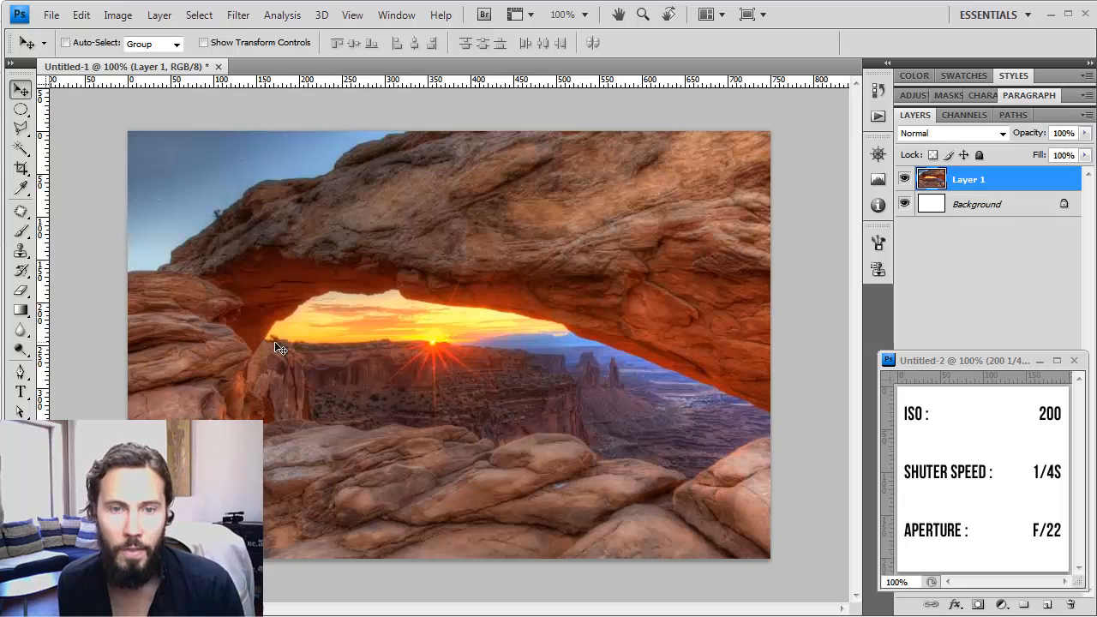